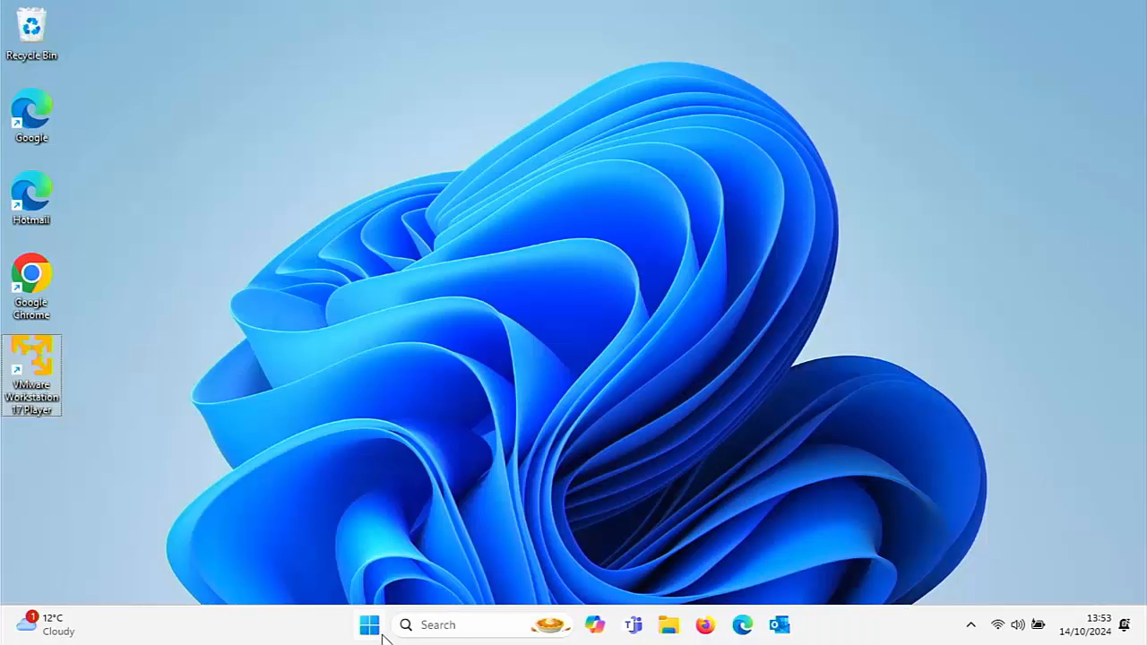
Search the Start menu for 'store' and launch Microsoft Store from the results
click(369, 625)
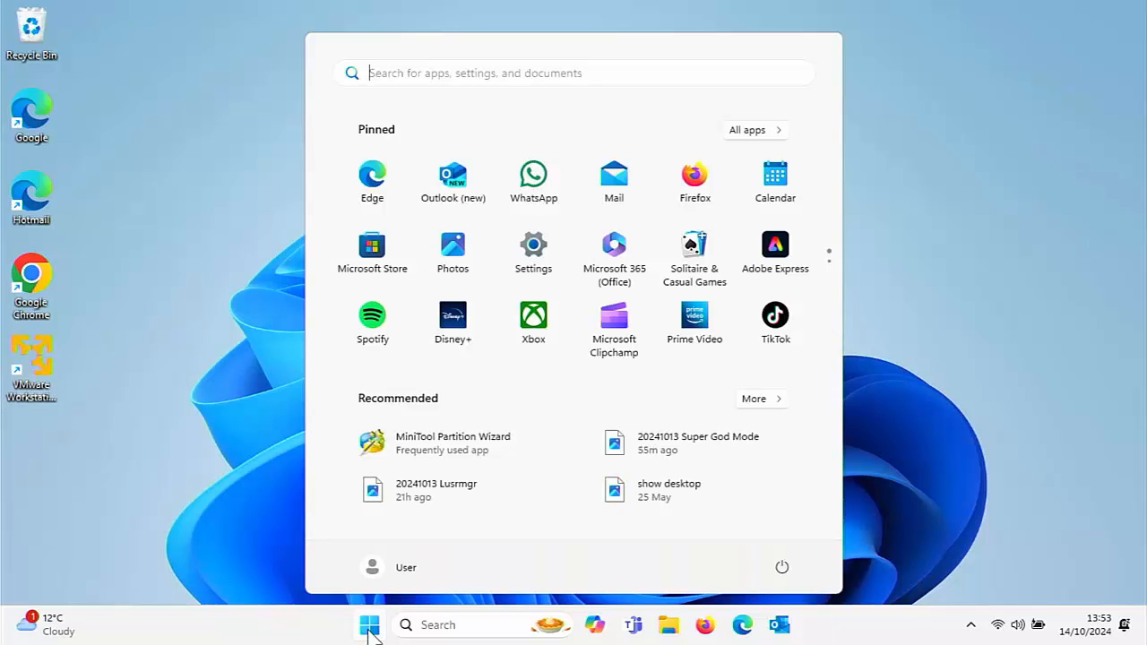
text(stor)
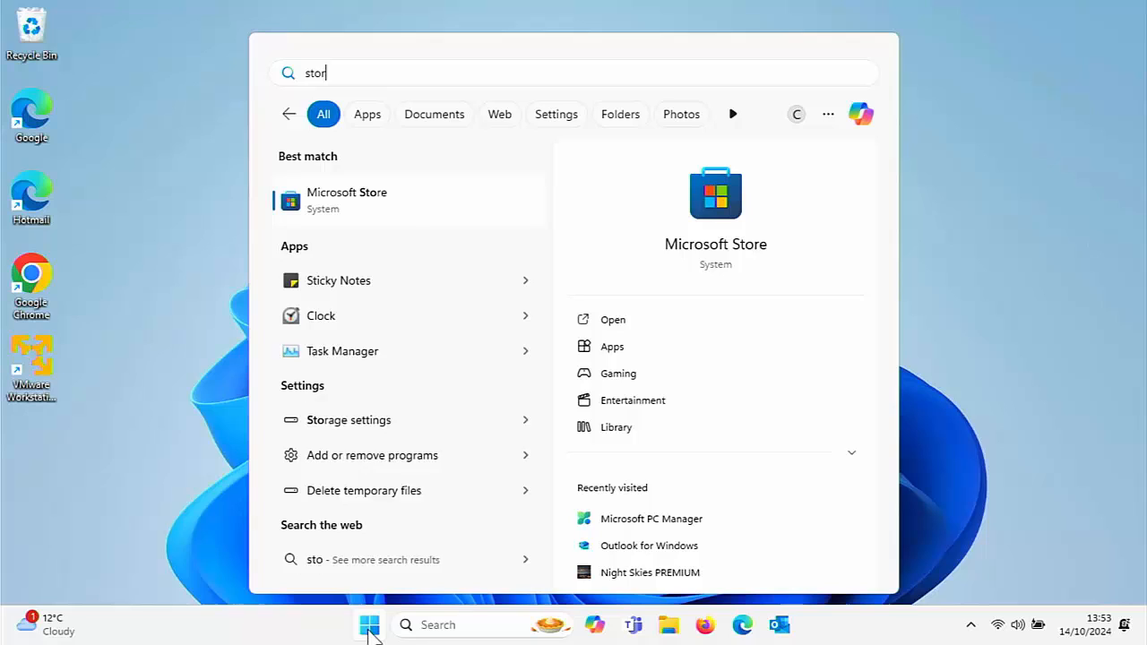
text(e)
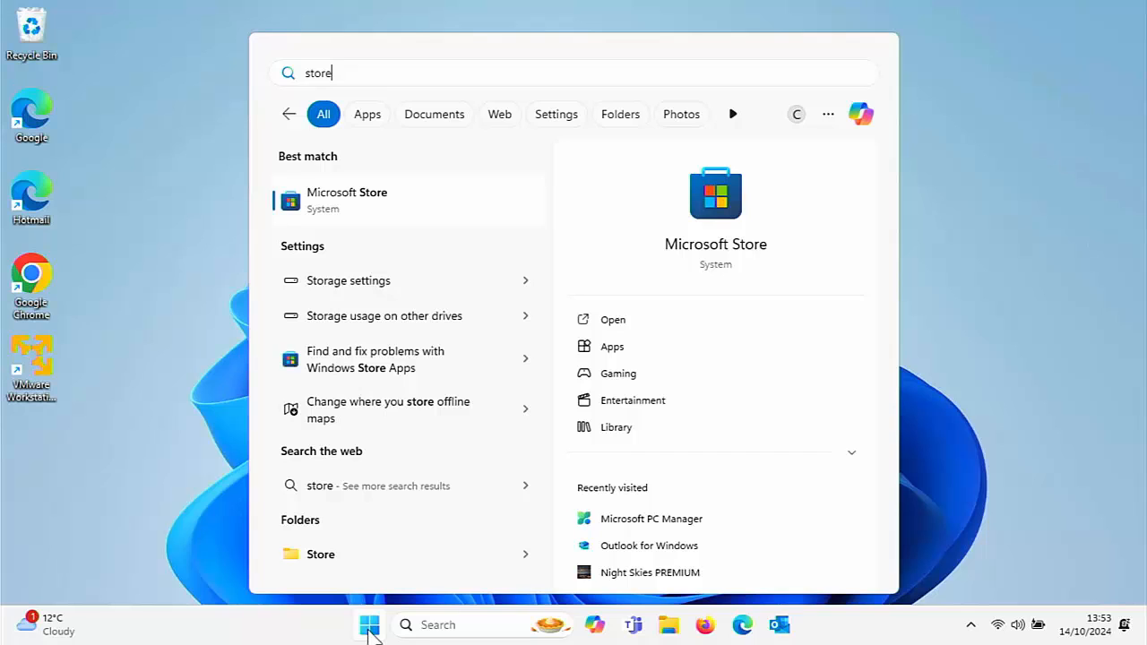
mouse_move(322, 271)
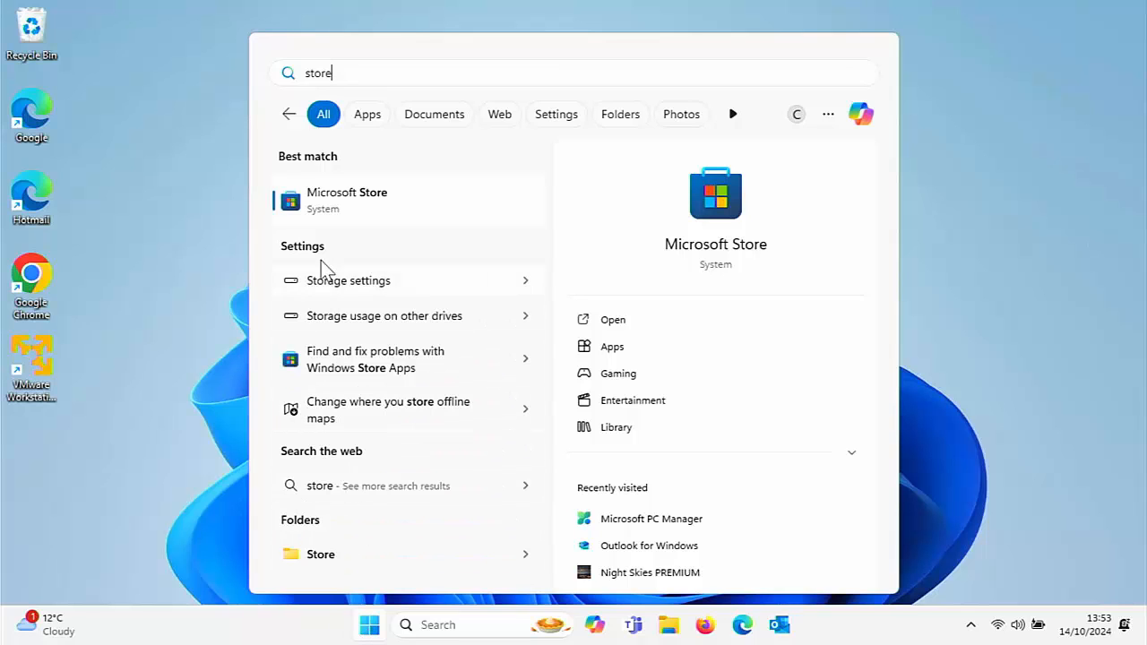
click(347, 199)
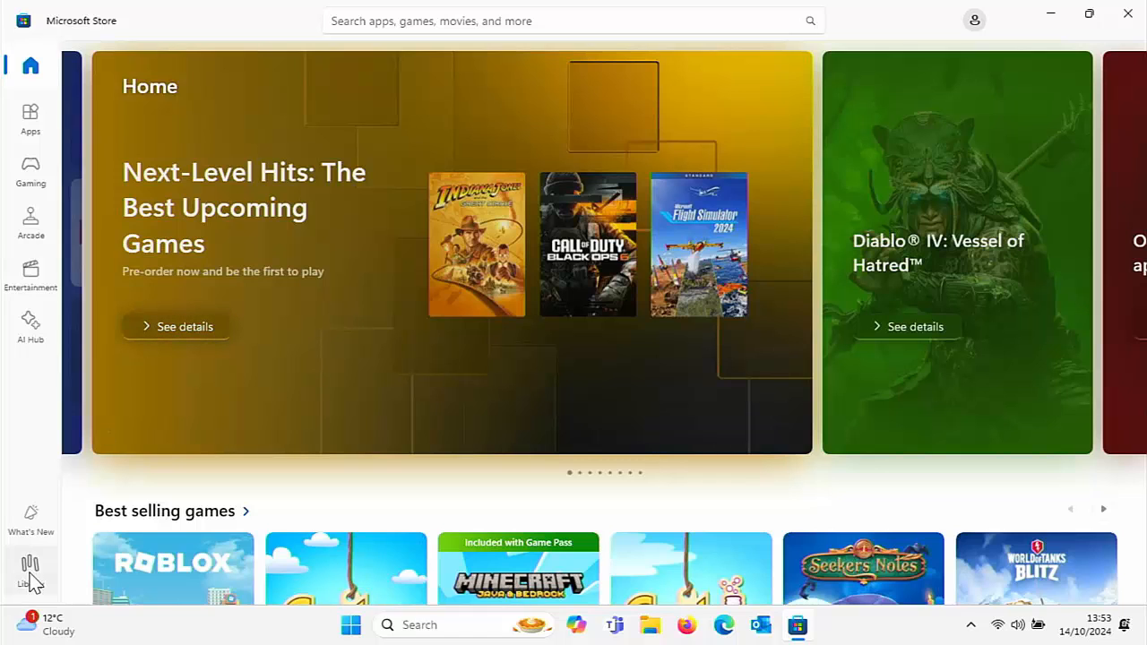
Go to the Library and start the Spotify Music update
click(30, 571)
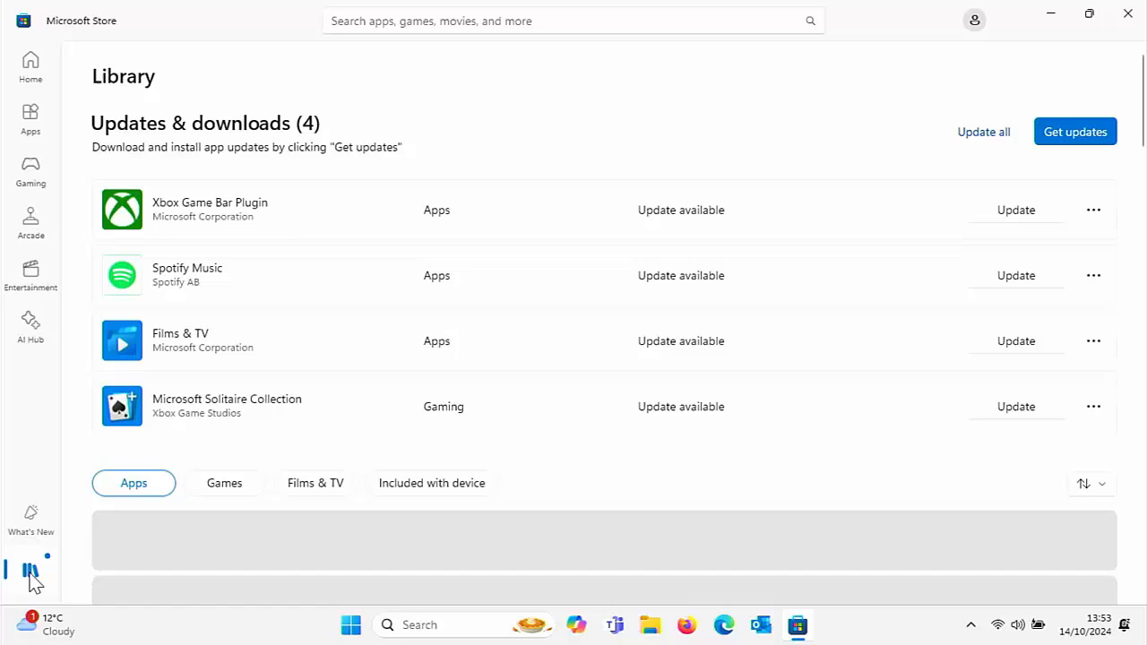
mouse_move(150, 201)
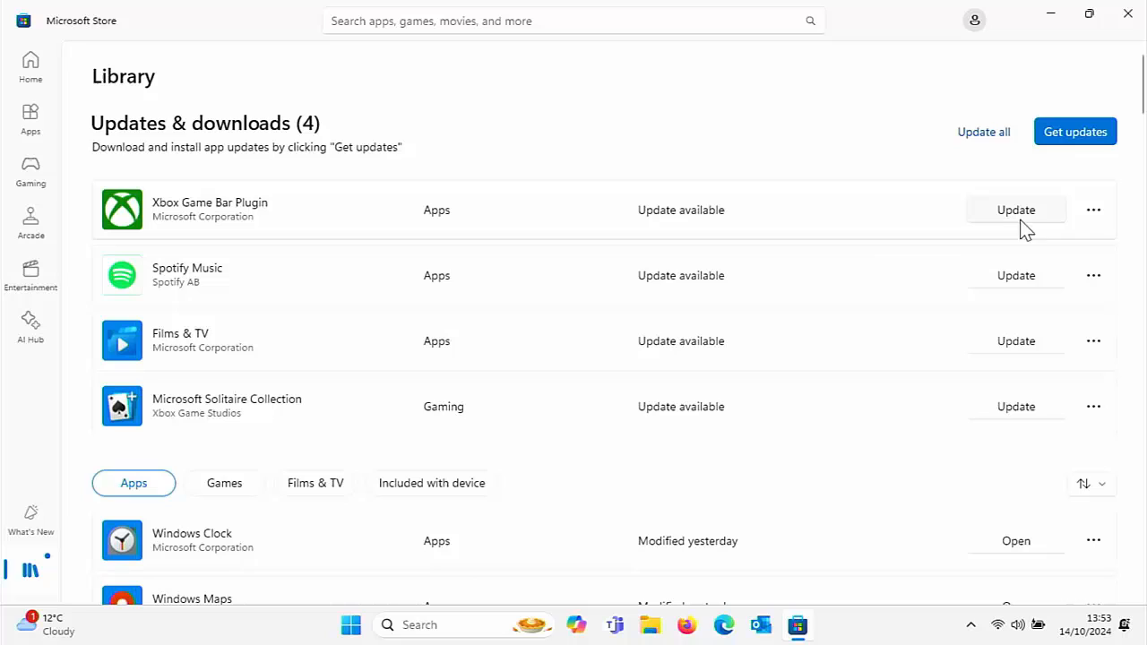
mouse_move(463, 276)
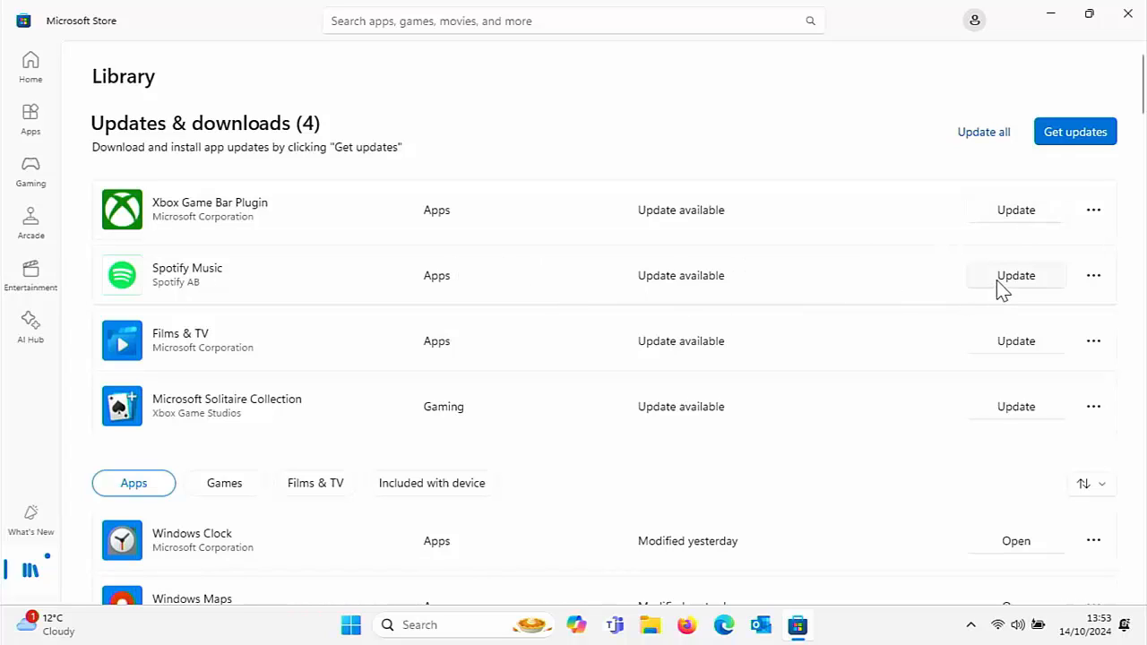
mouse_move(918, 282)
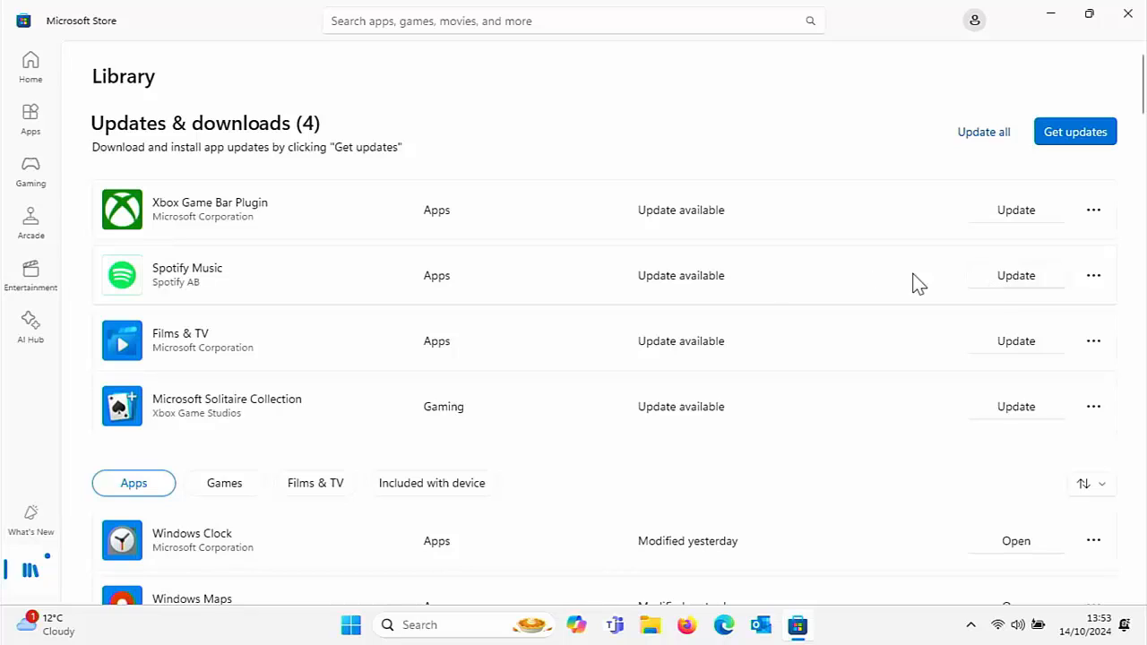
click(1015, 276)
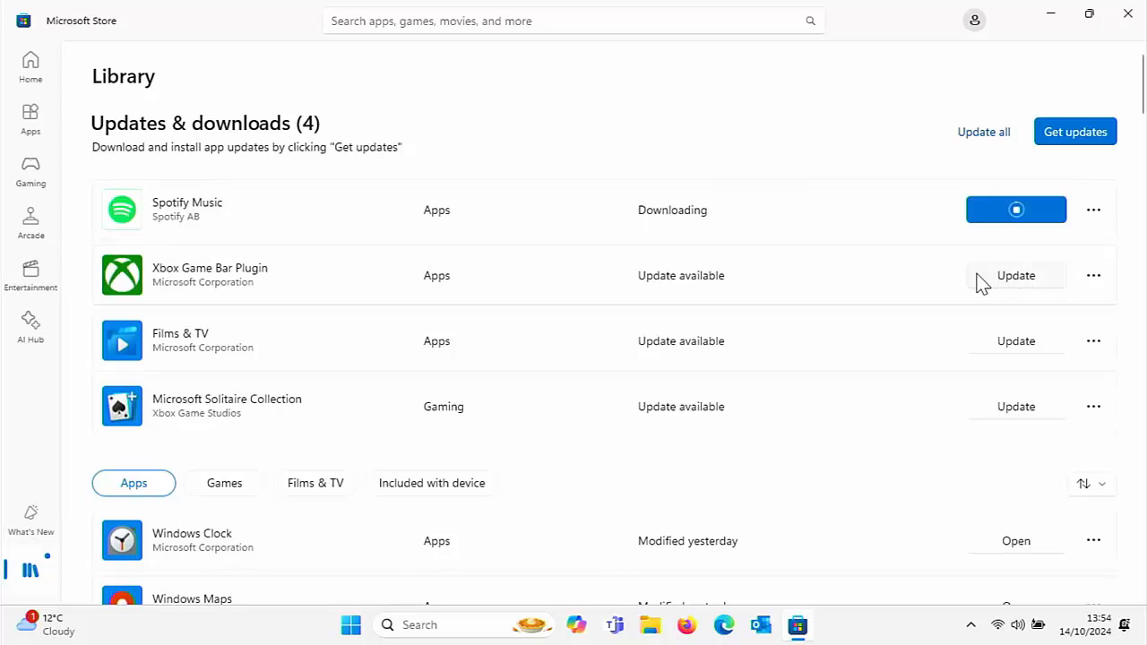
mouse_move(948, 222)
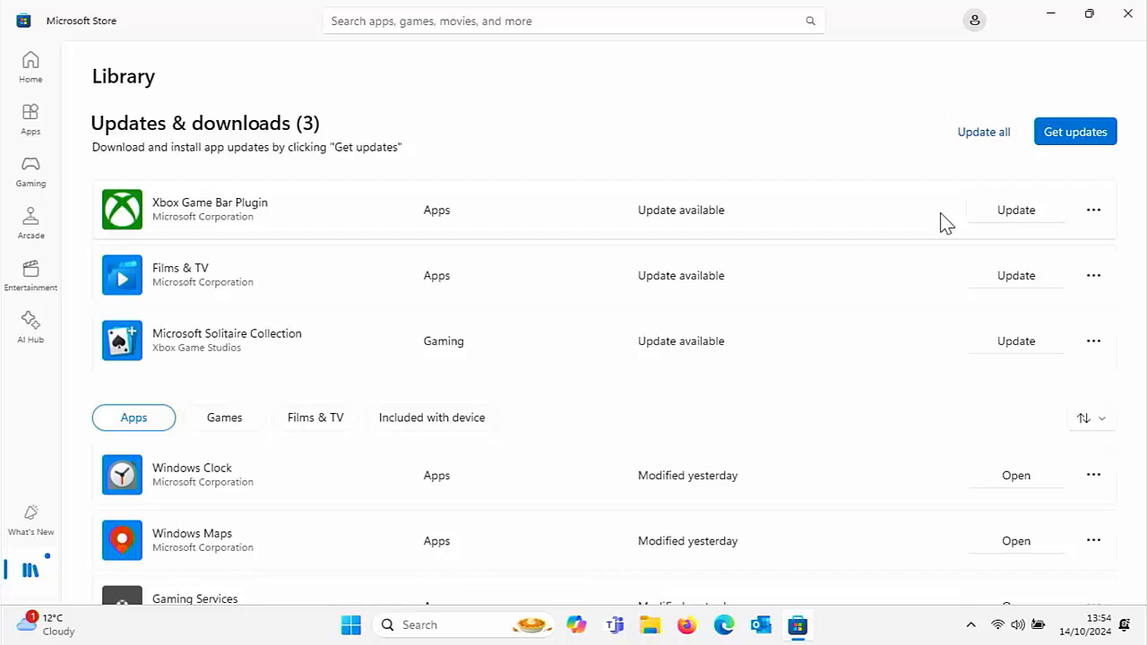
mouse_move(963, 170)
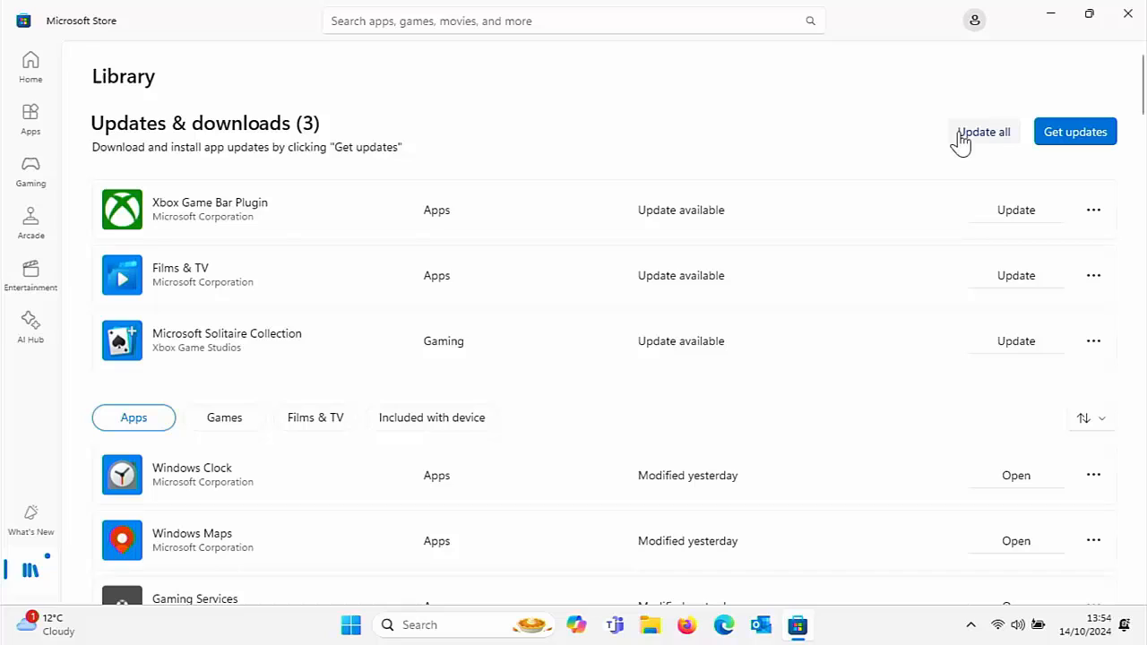
mouse_move(972, 143)
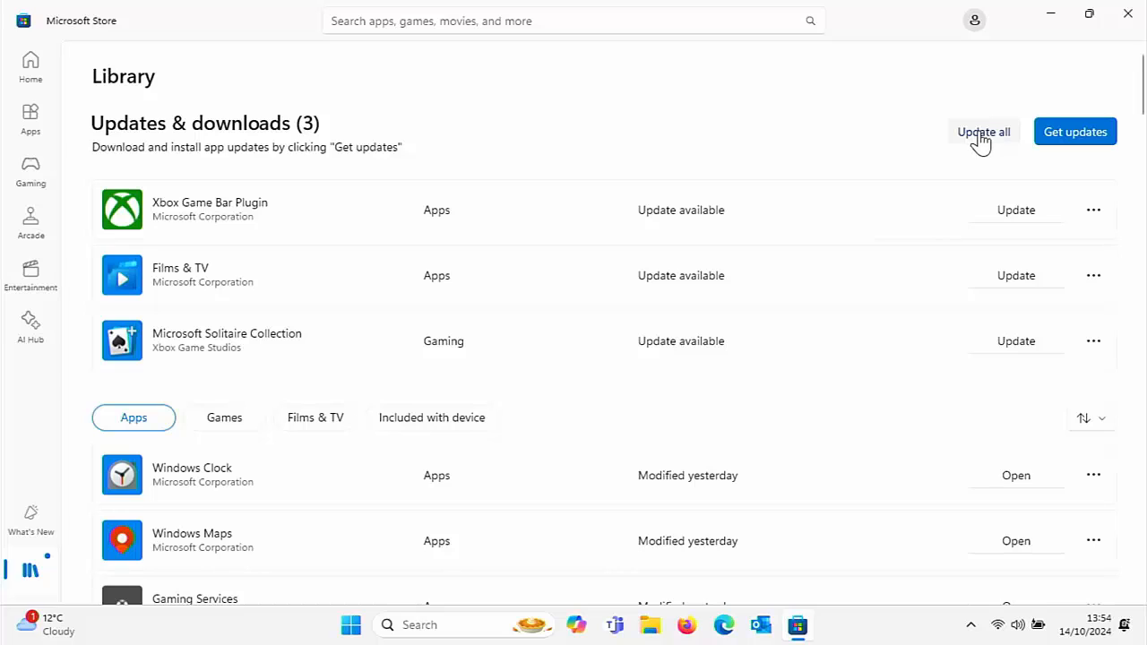
Run Update all for Xbox Game Bar Plugin, Films & TV and Microsoft Solitaire Collection
click(984, 132)
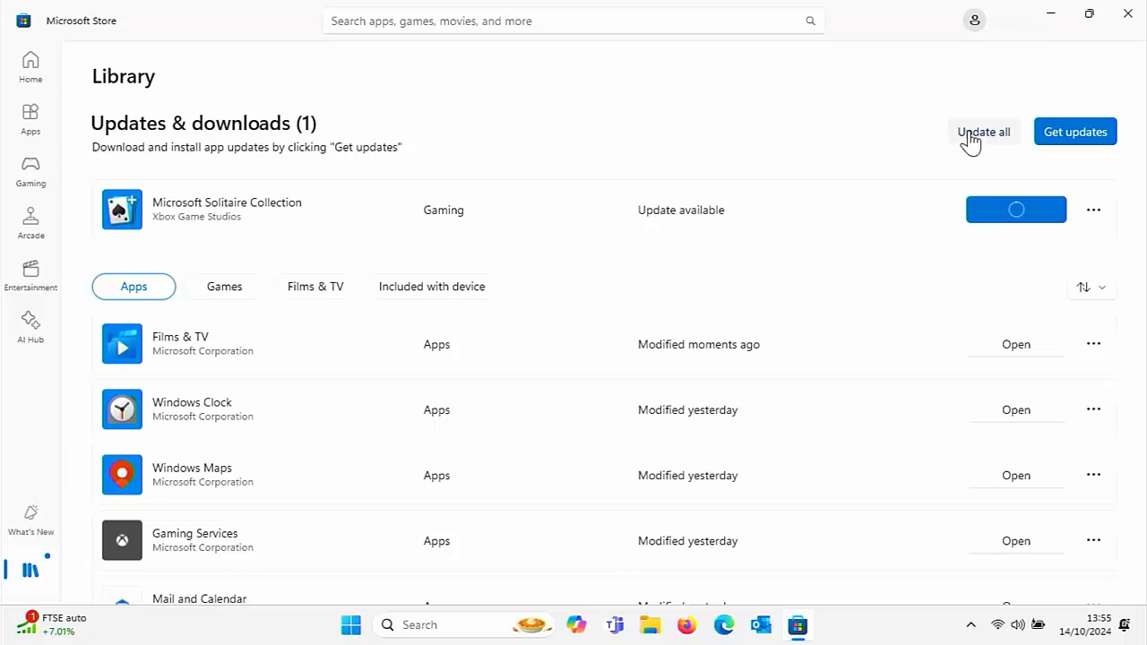
click(983, 131)
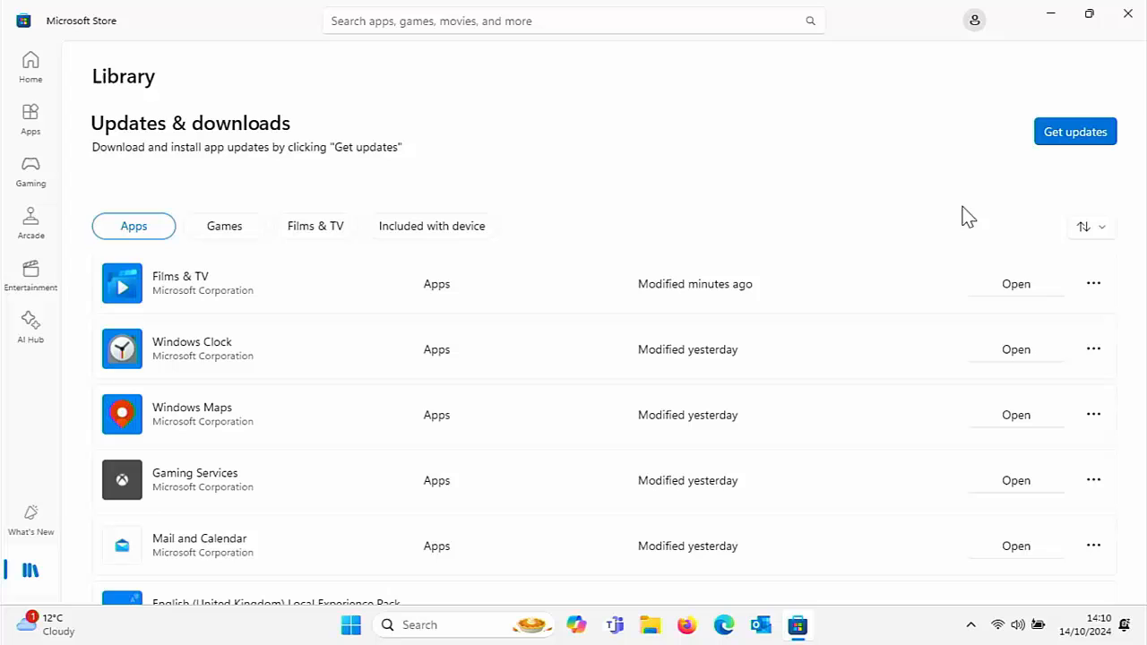
Close Microsoft Store and search the Start menu for 'sto' to relaunch it
click(1128, 15)
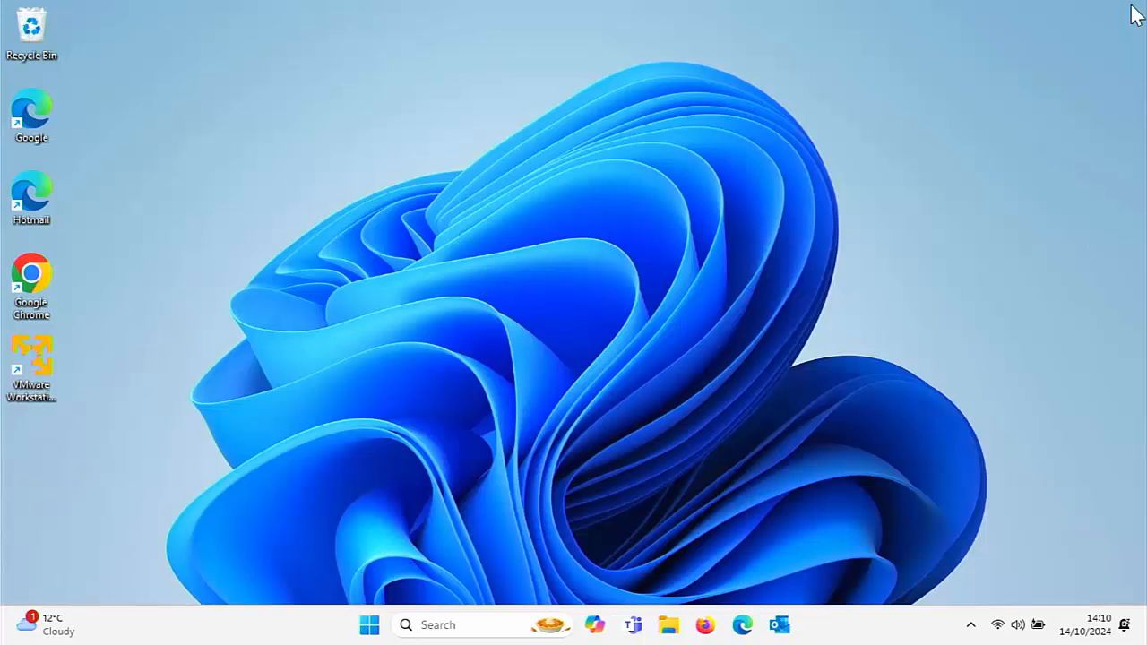
mouse_move(369, 625)
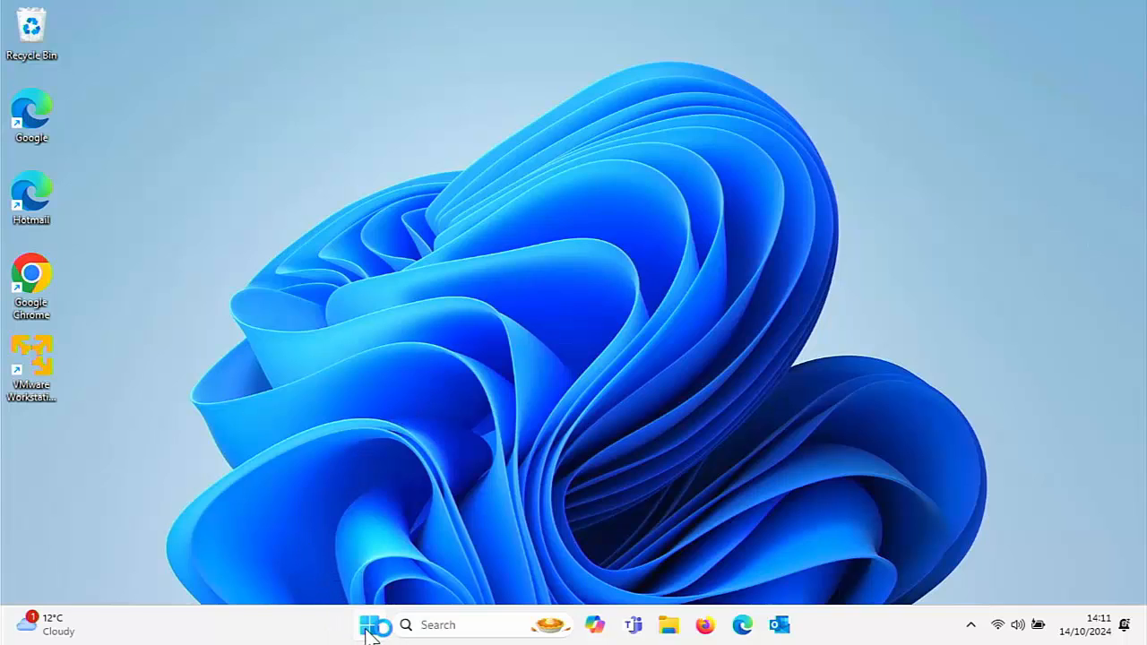
click(375, 625)
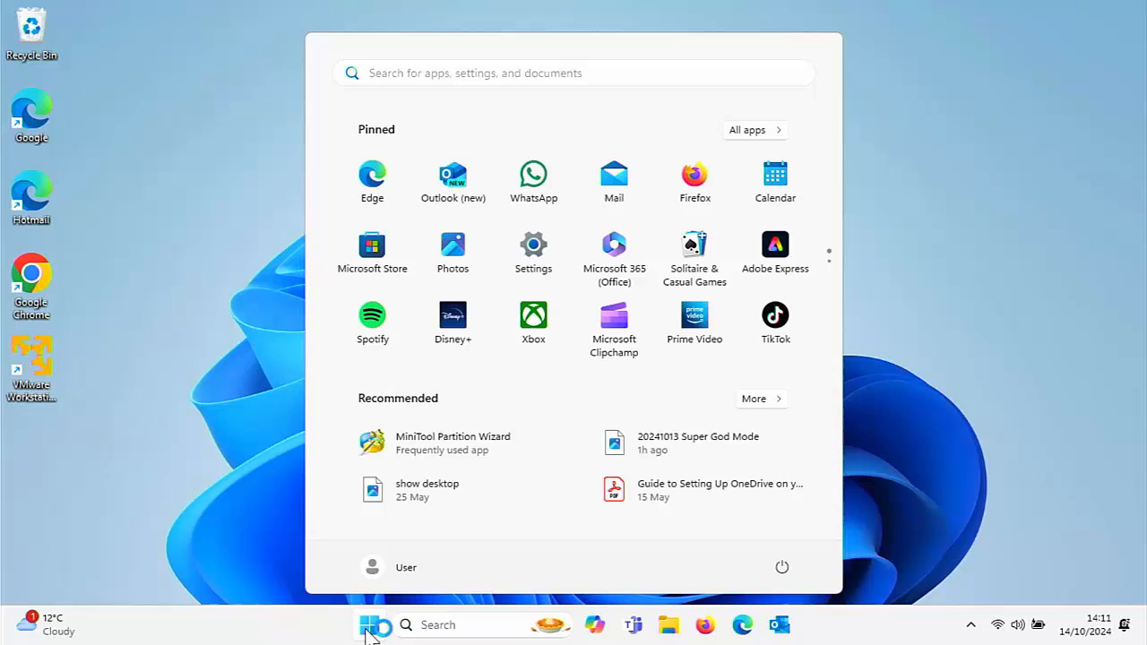
text(sto)
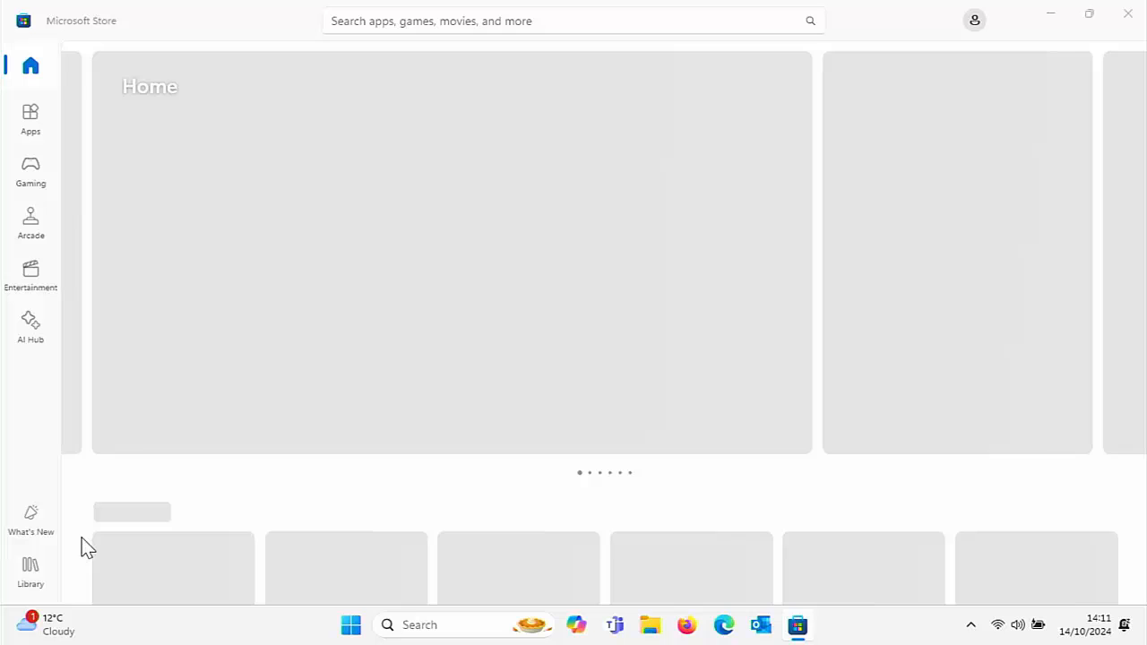
Open the Library page and run Get updates to check for new app updates
click(31, 572)
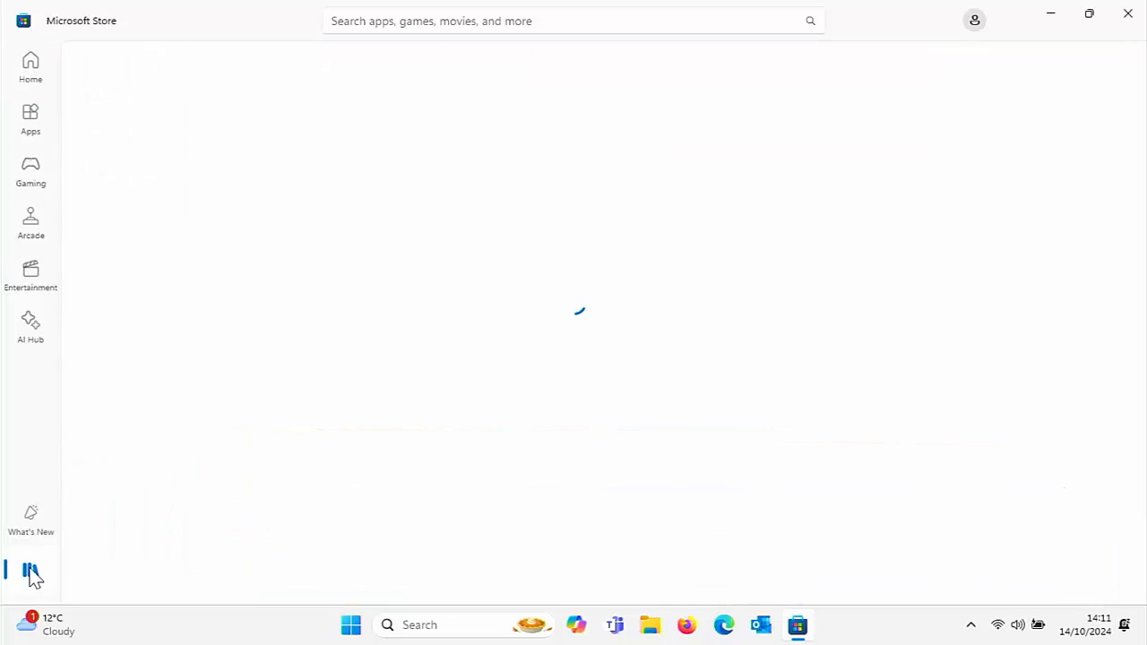
click(31, 571)
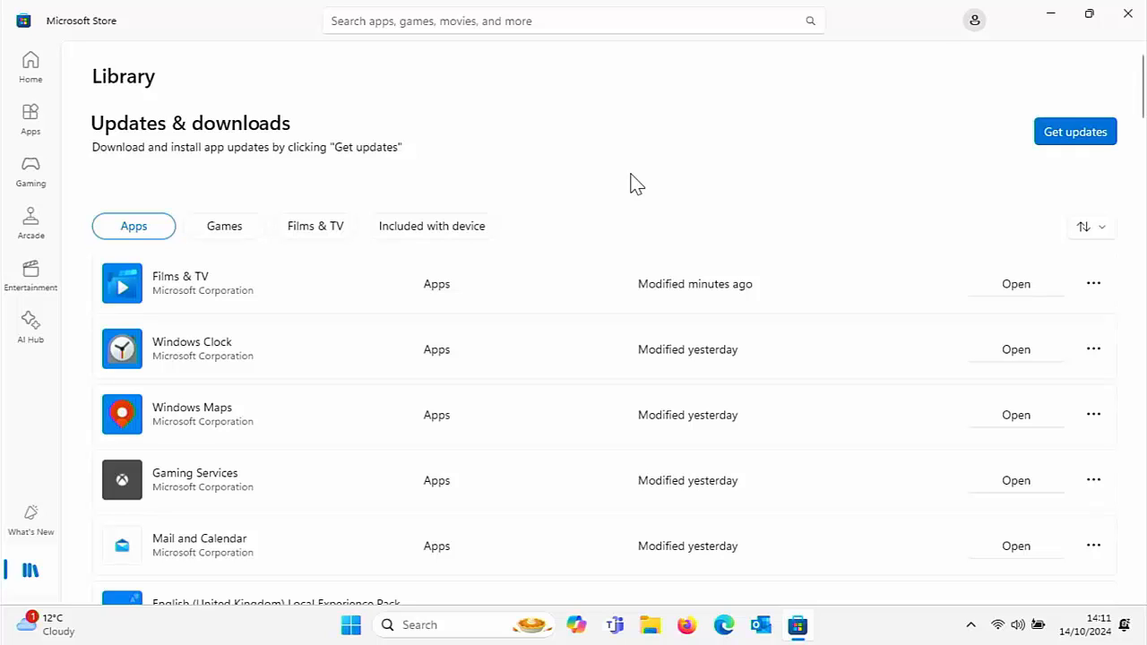
mouse_move(1004, 135)
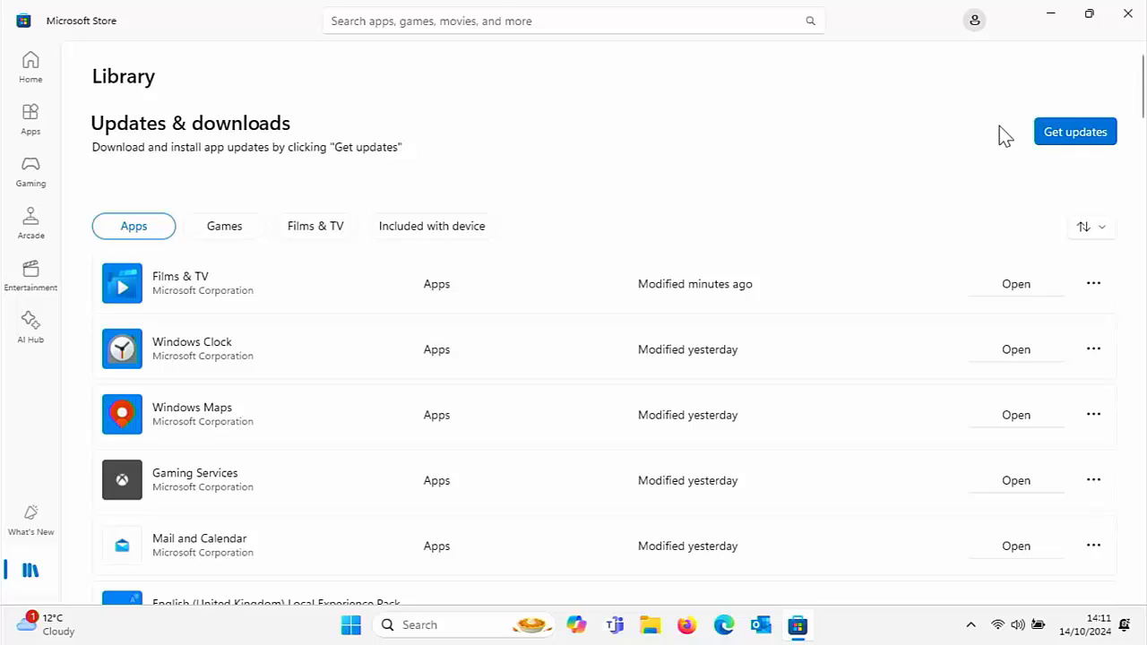
click(1075, 131)
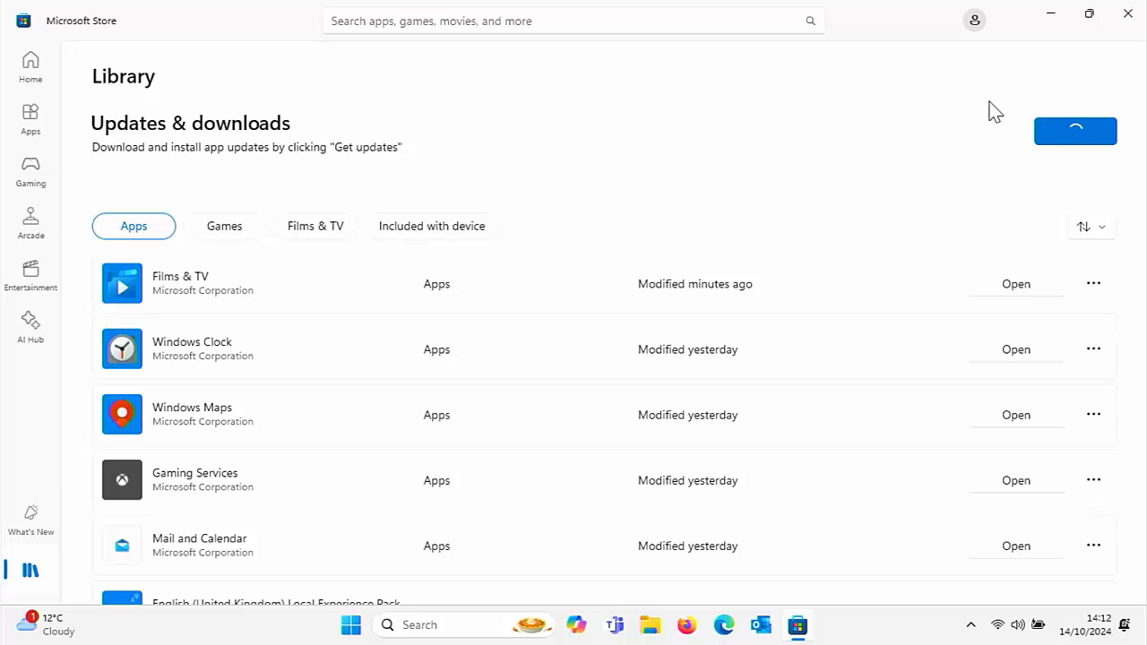
Rerun Get updates so Photos, Sticky Notes and the English (UK) pack install
click(1075, 130)
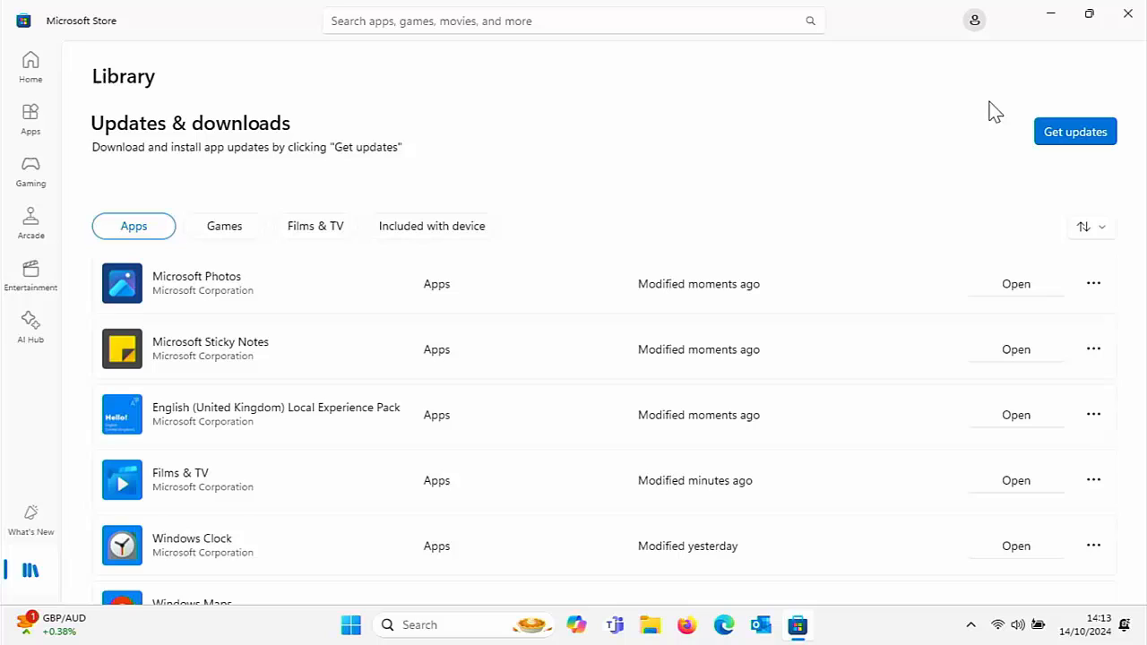
mouse_move(548, 261)
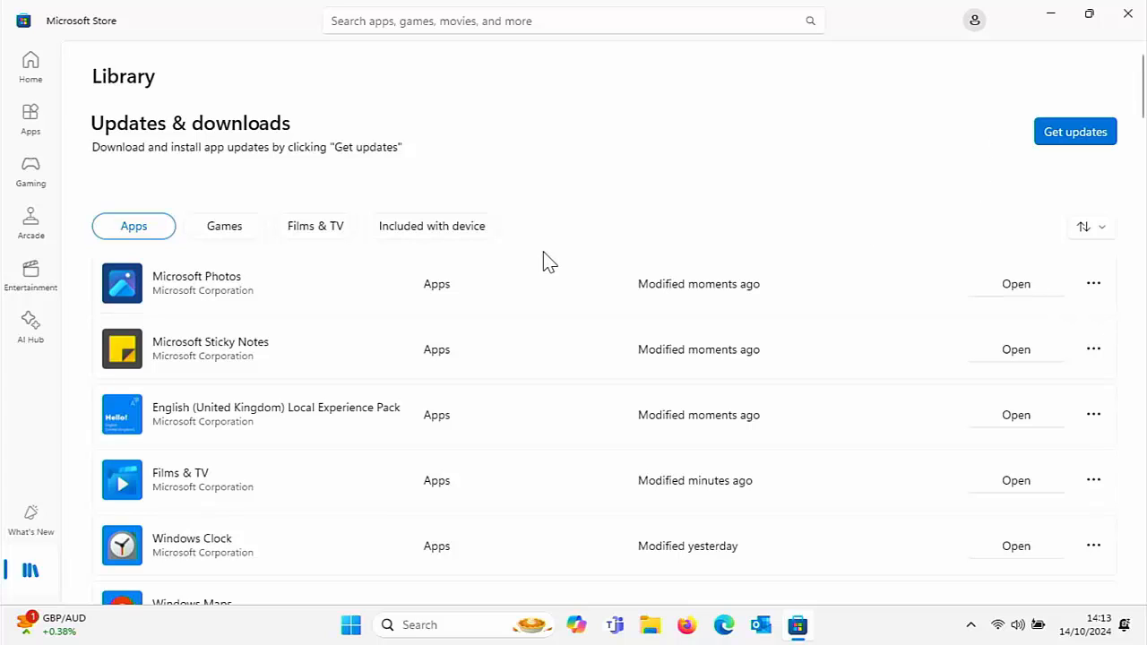
mouse_move(201, 352)
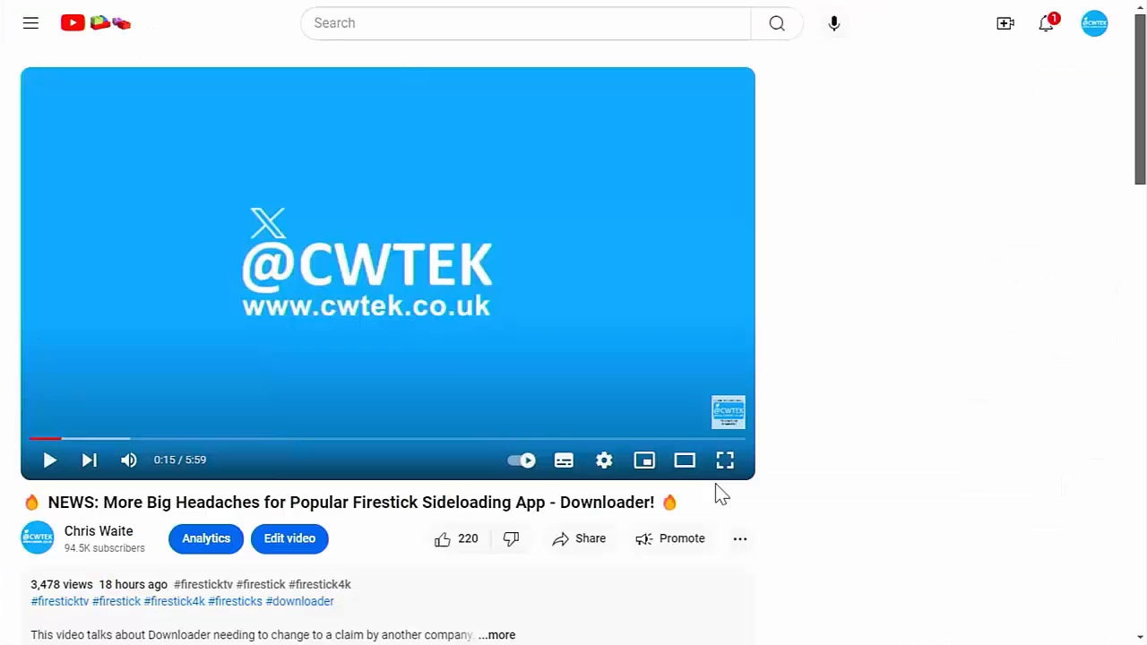
Open Super Thanks, slide the amount to £75.00, and close it without buying
click(741, 538)
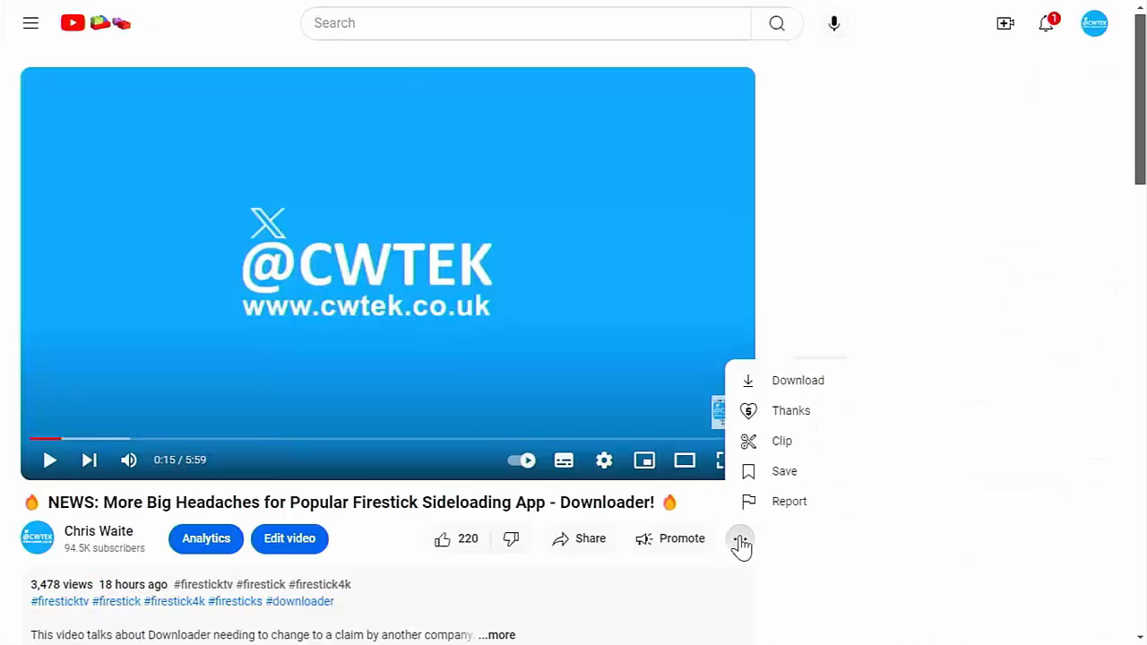
click(790, 410)
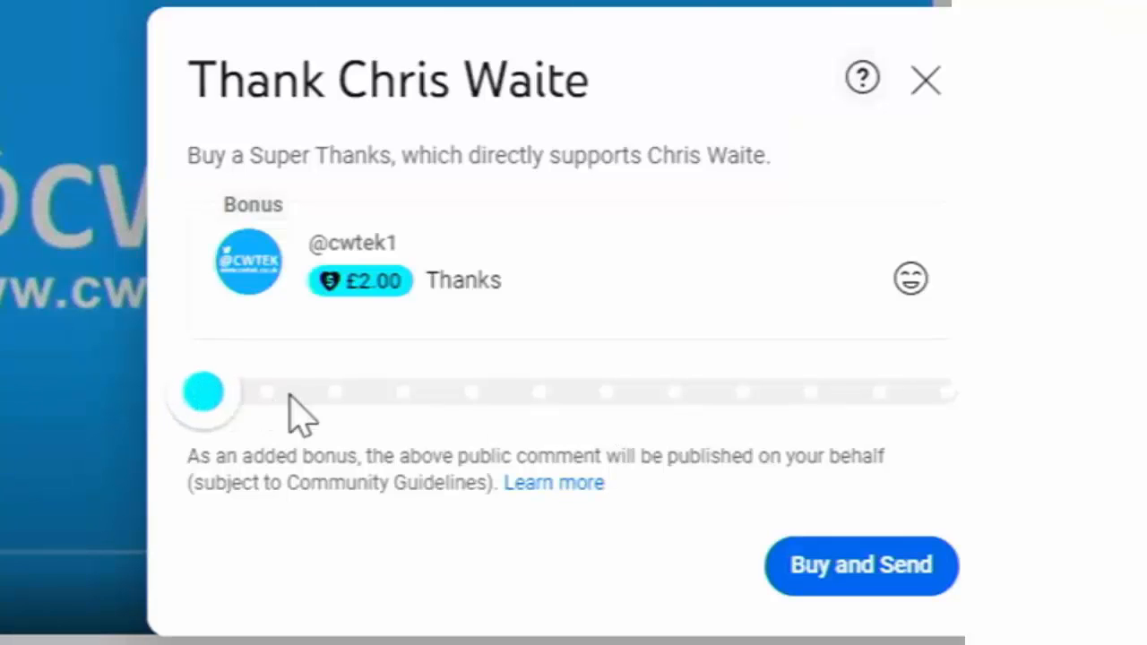
drag(202, 392, 677, 392)
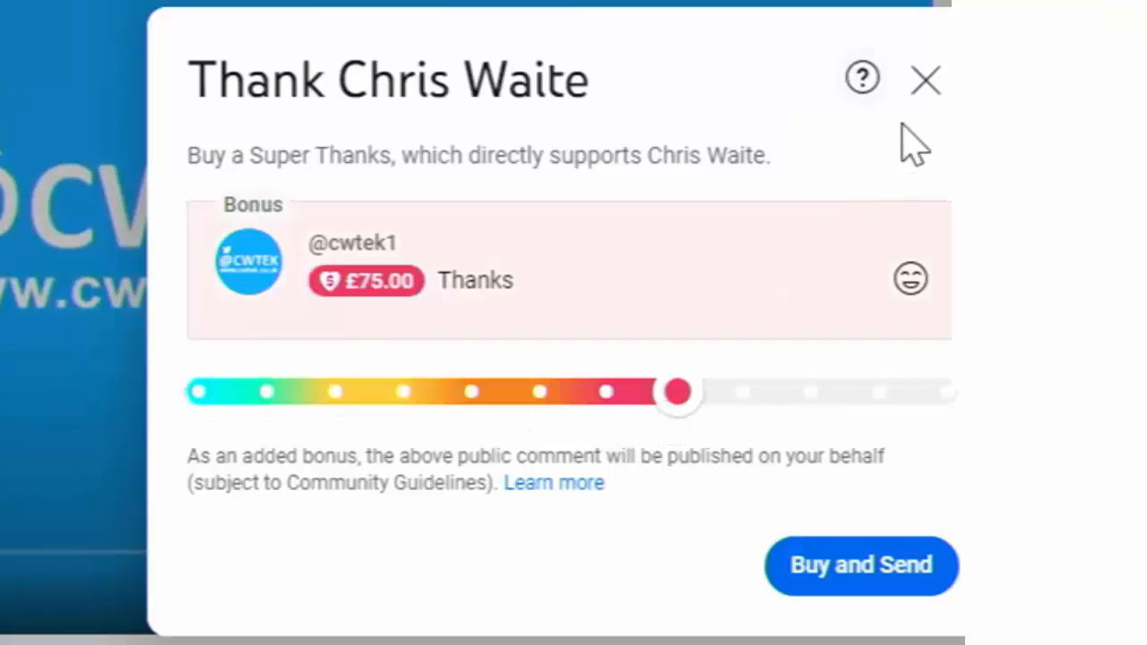
click(925, 80)
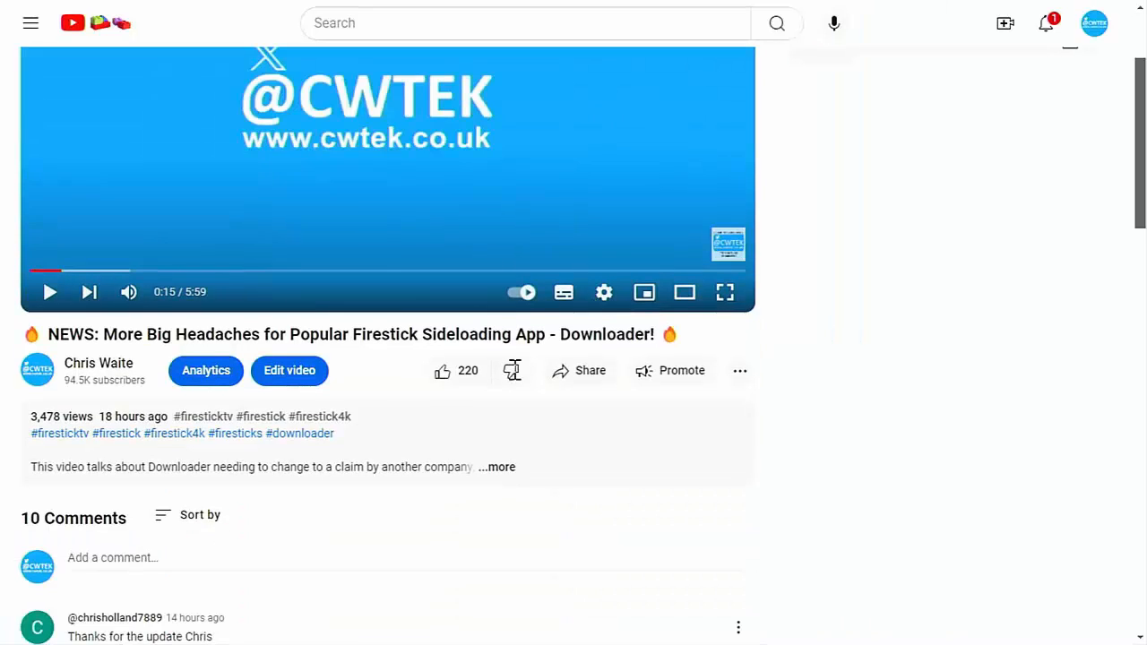
Expand the video's full description and scroll through it
click(496, 467)
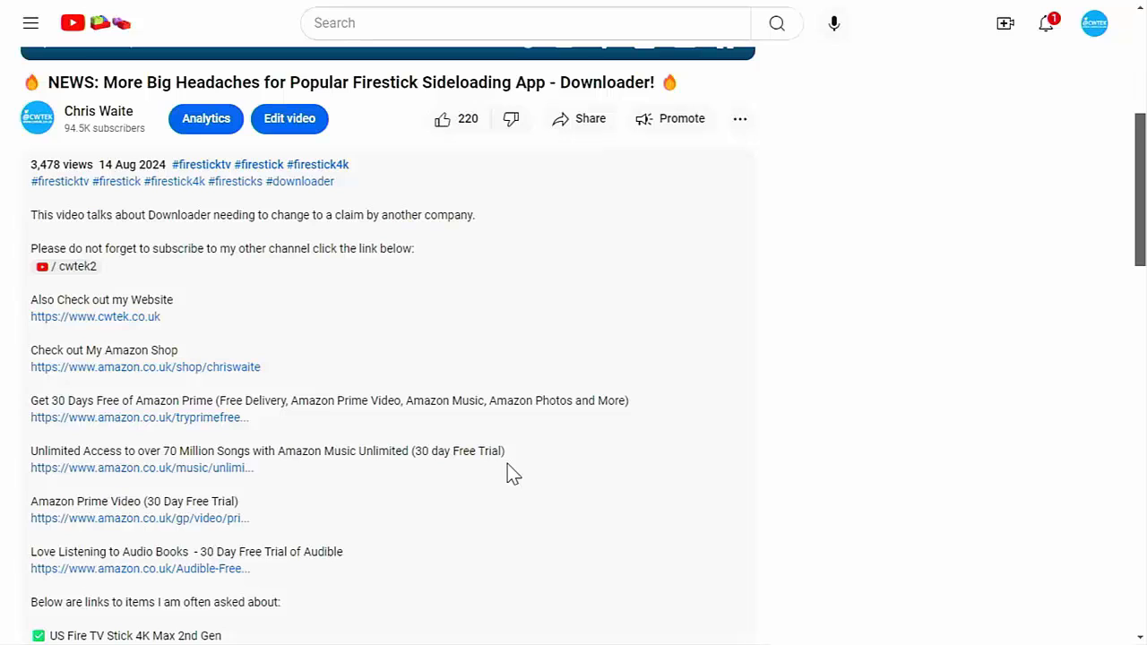
scroll(down, 3)
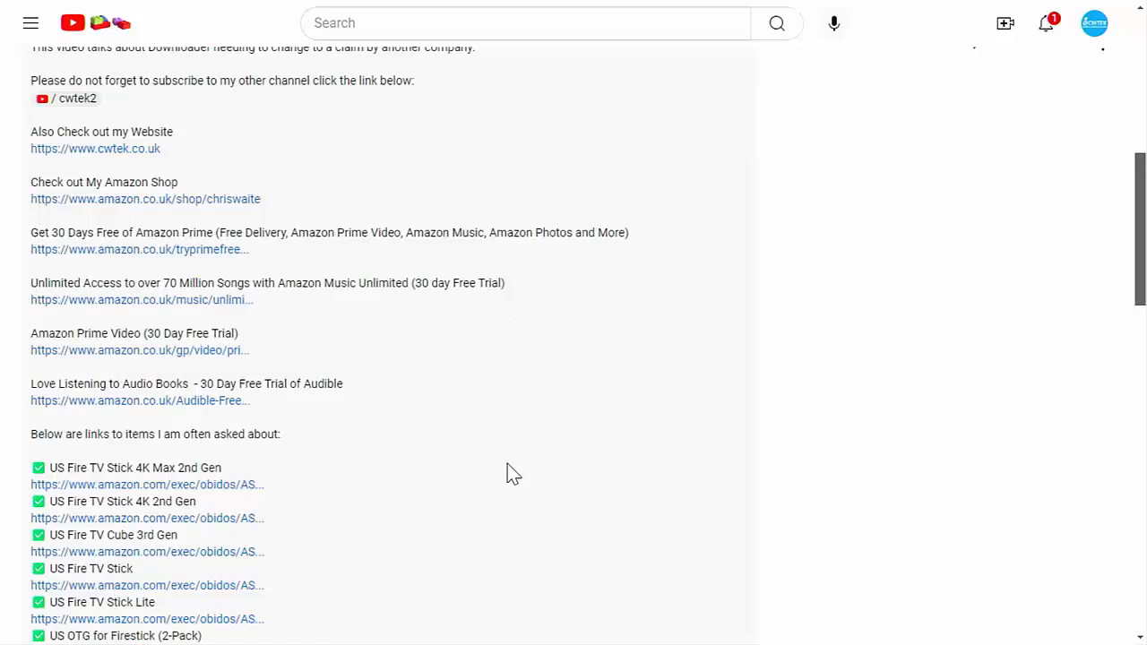
scroll(up, 3)
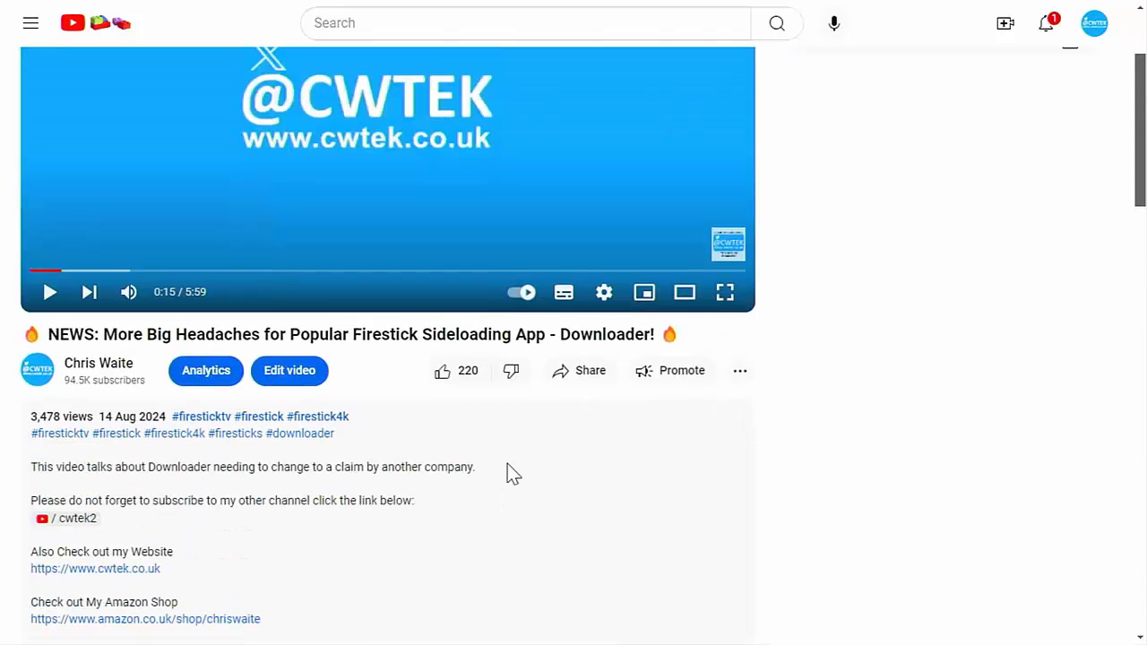
Reopen Super Thanks, set the amount to £15.00, and dismiss it unpaid
click(740, 370)
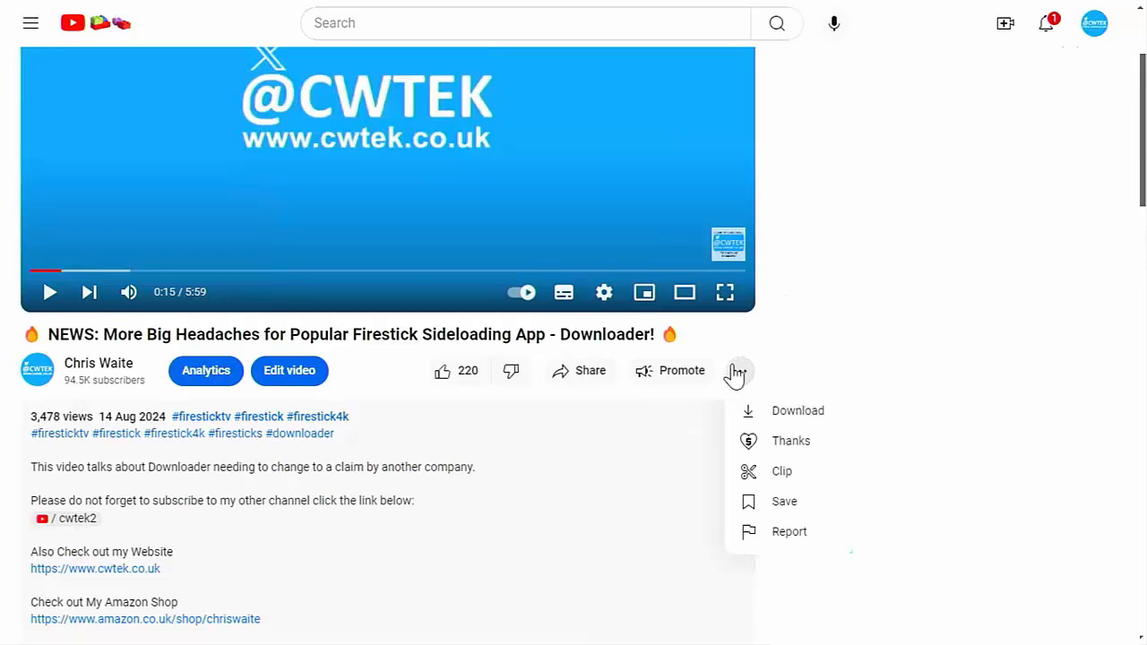
click(790, 440)
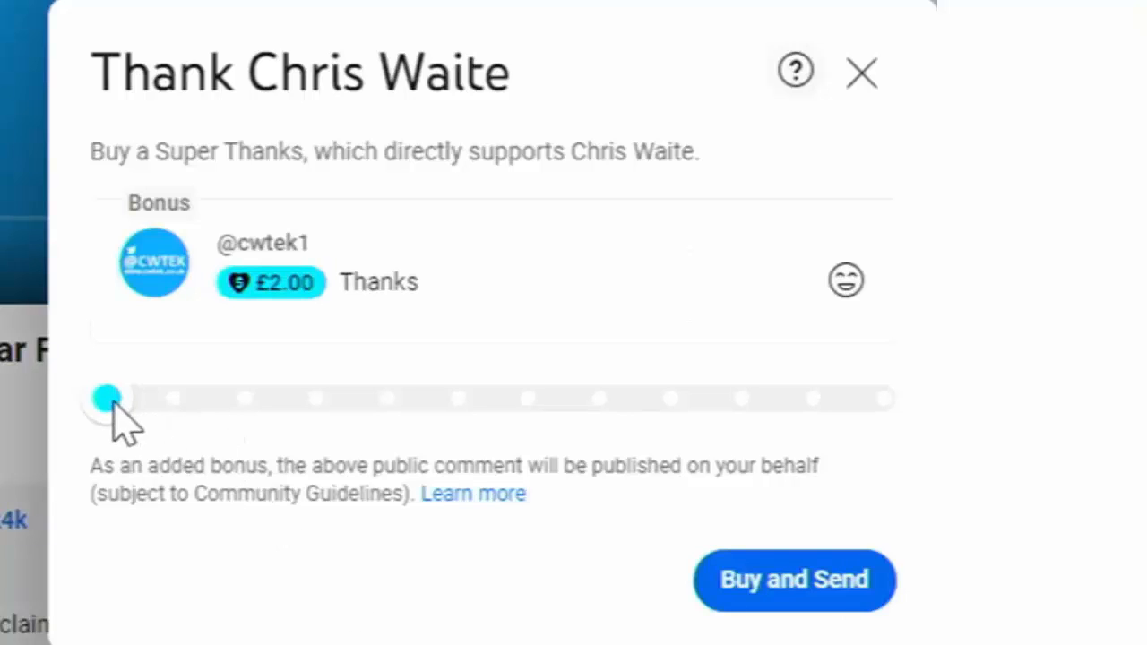
drag(106, 397, 319, 397)
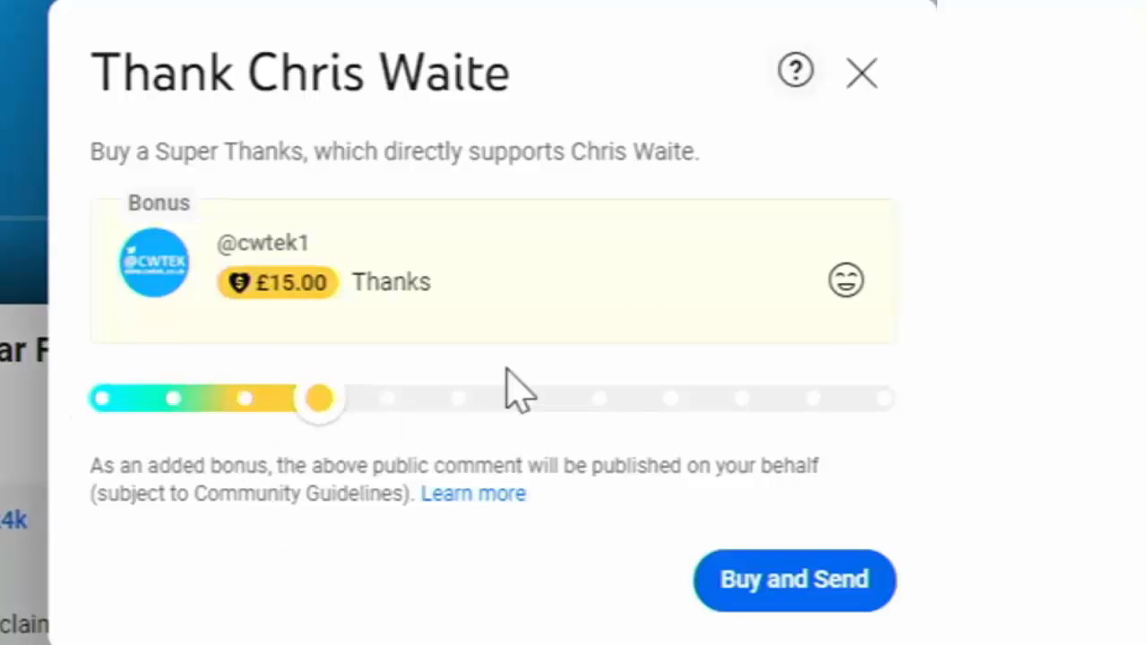
click(860, 72)
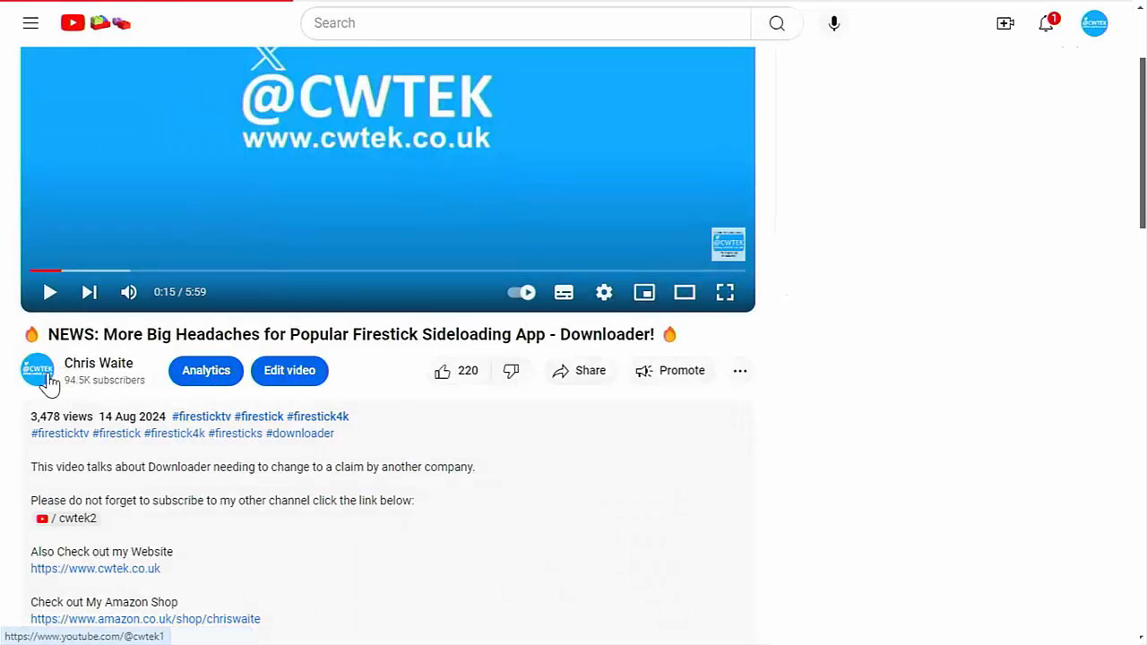
Browse the Chris Waite channel home page, then bring up Share on the Downloader video
click(37, 371)
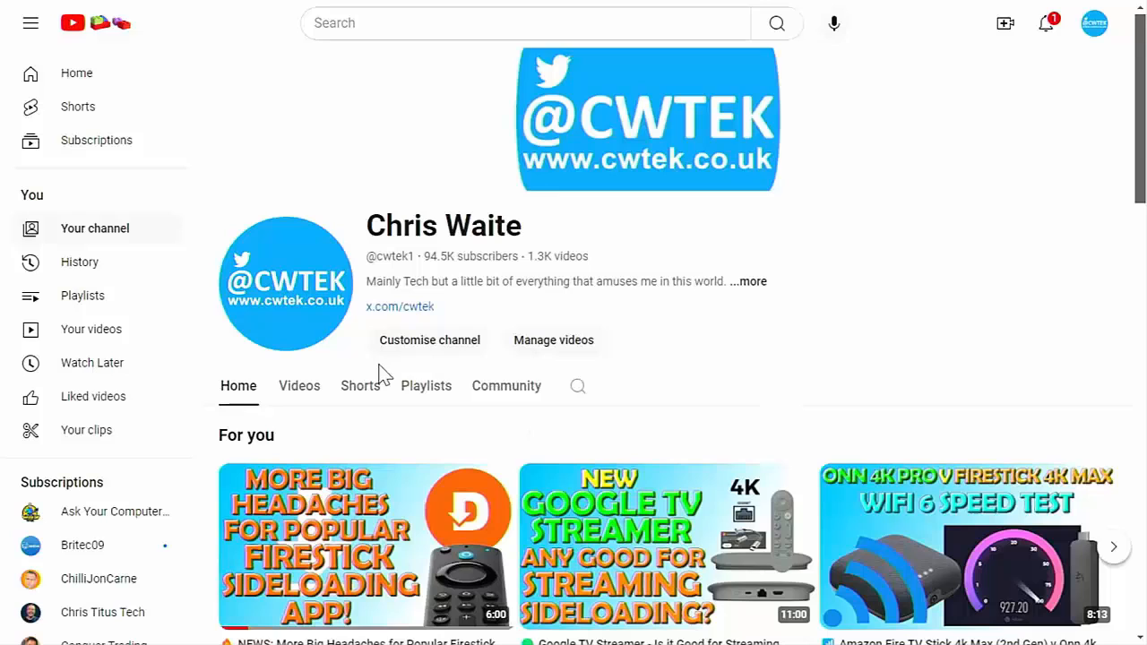
scroll(down, 3)
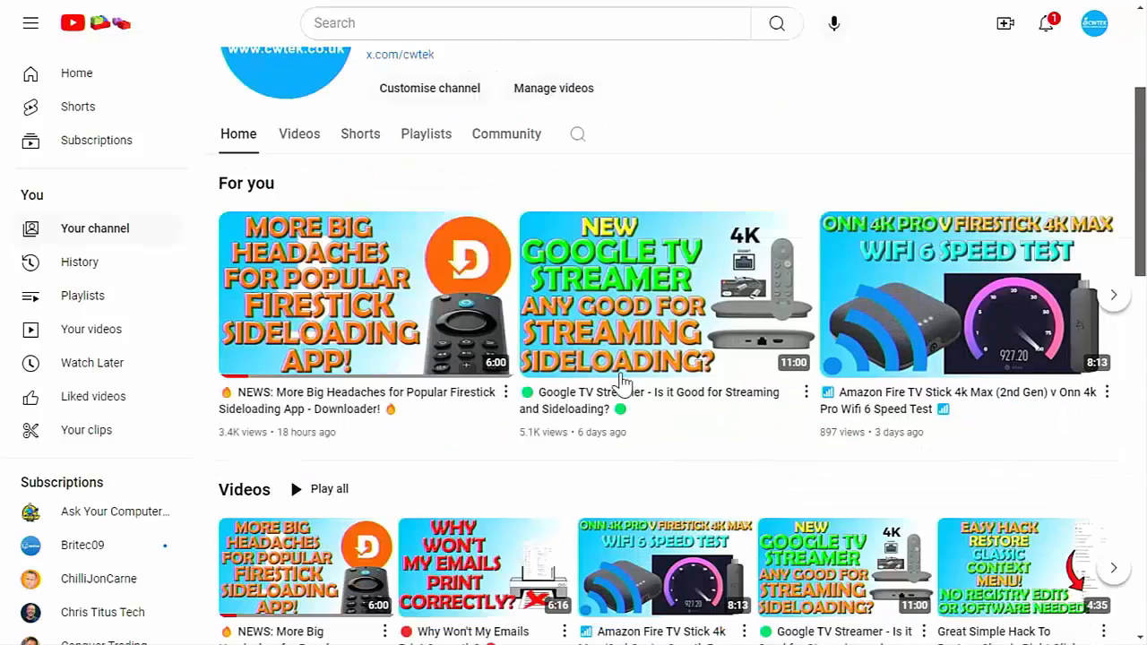
scroll(down, 3)
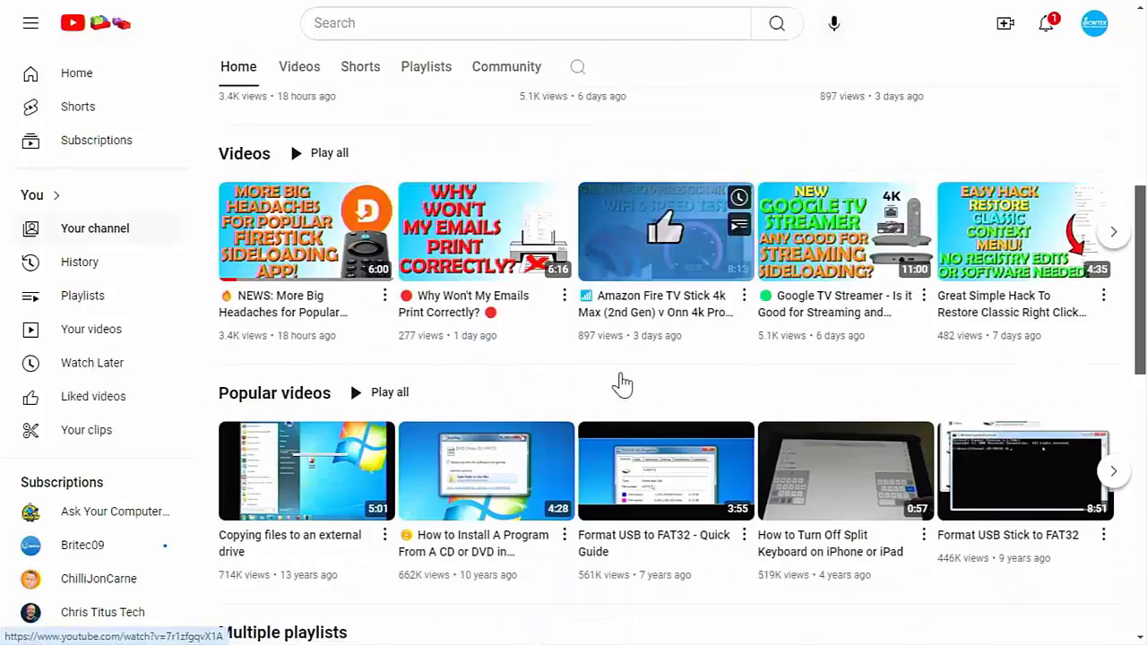
scroll(down, 3)
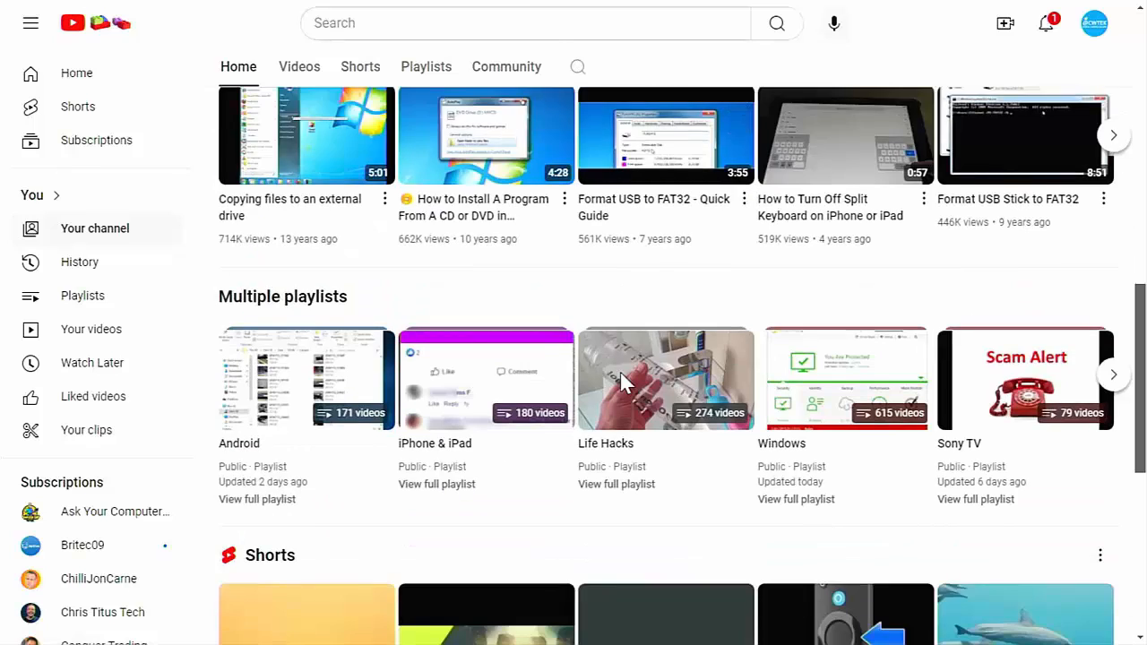
scroll(down, 3)
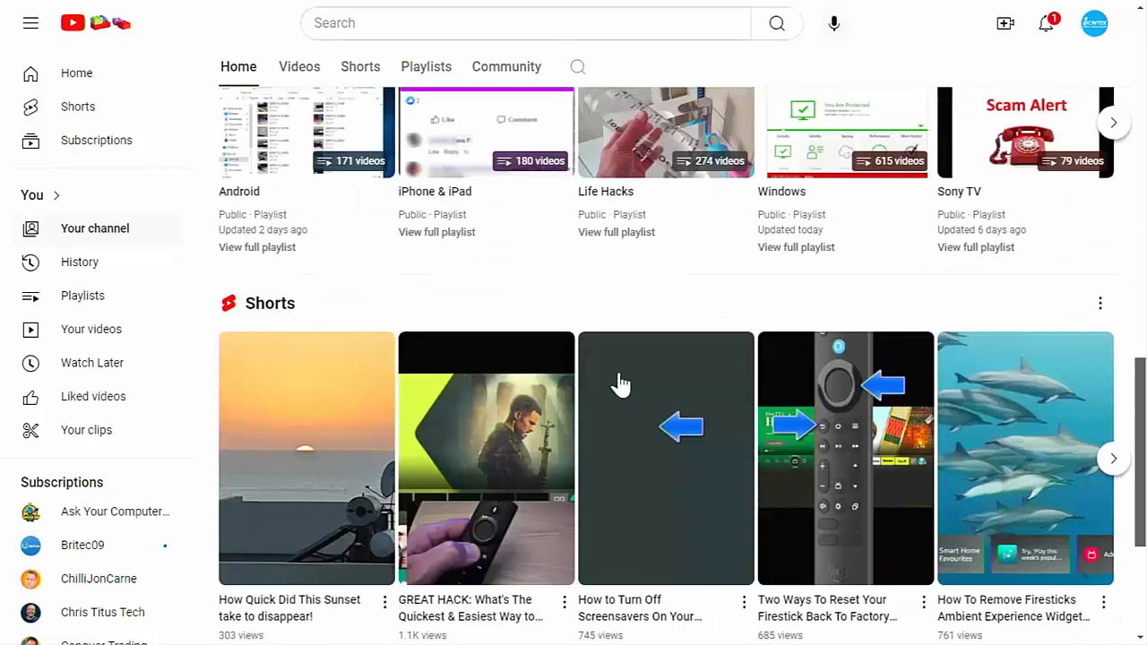
scroll(down, 3)
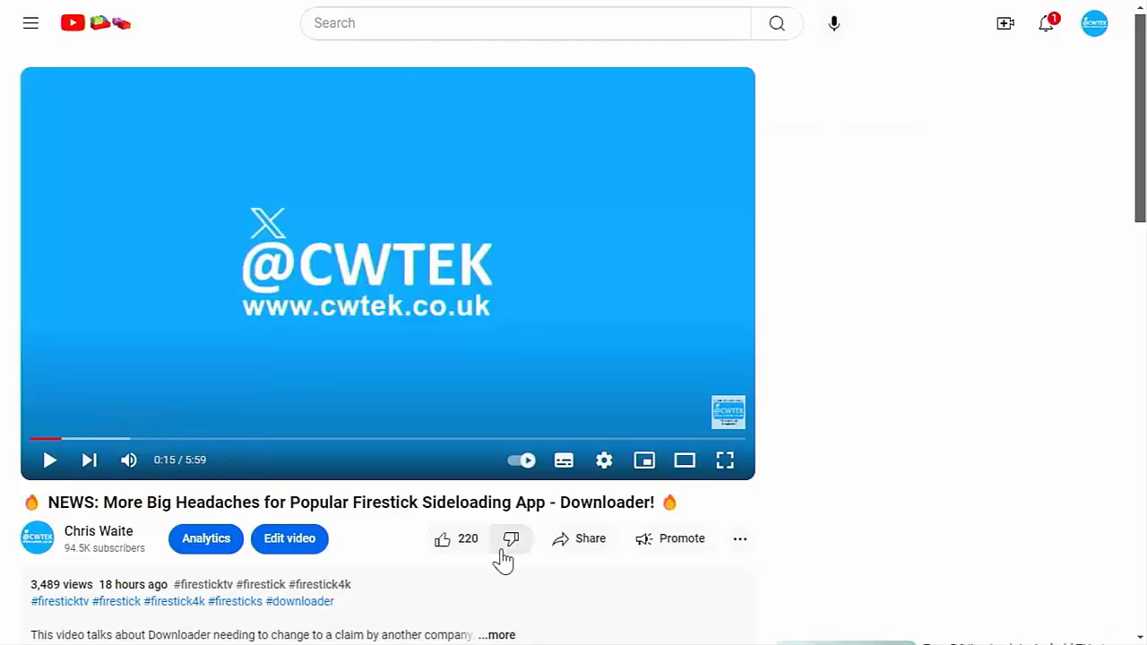
click(589, 538)
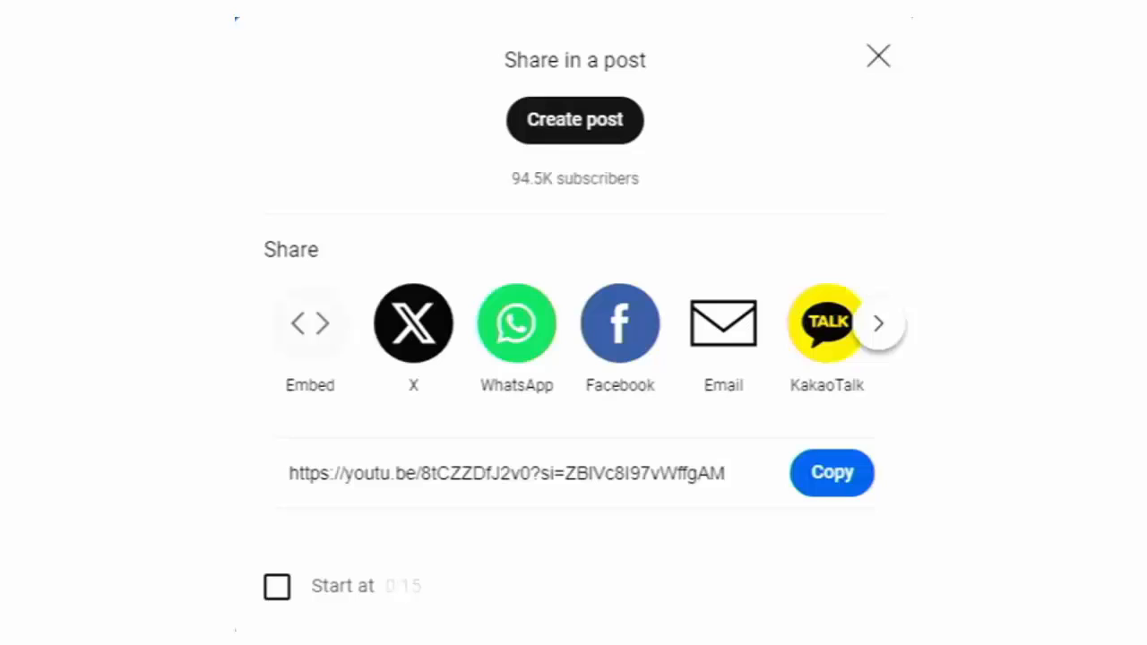